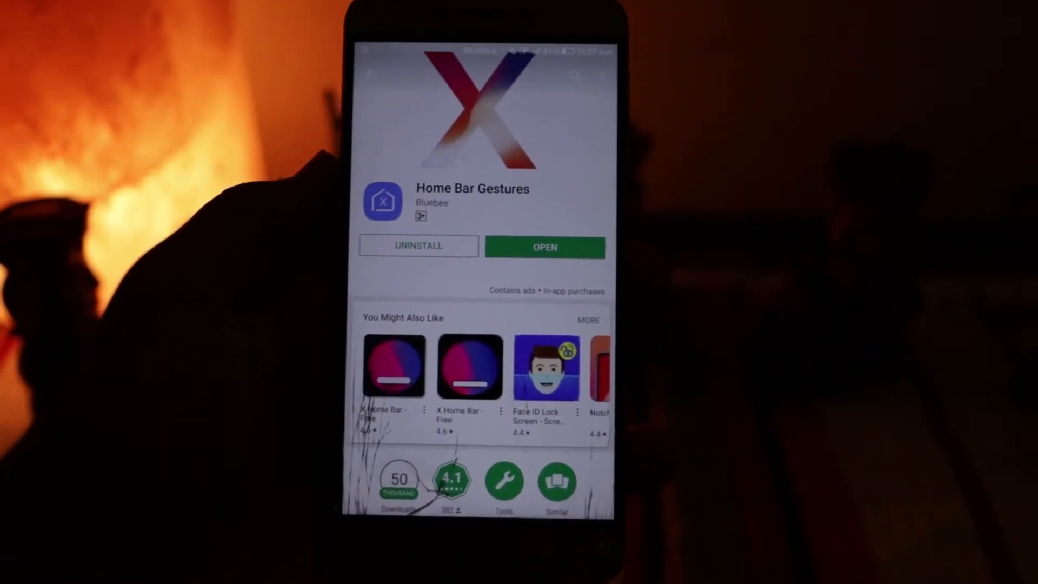
- Launch Home Bar Gestures from Play Store and reach its accessibility service entry
click(544, 246)
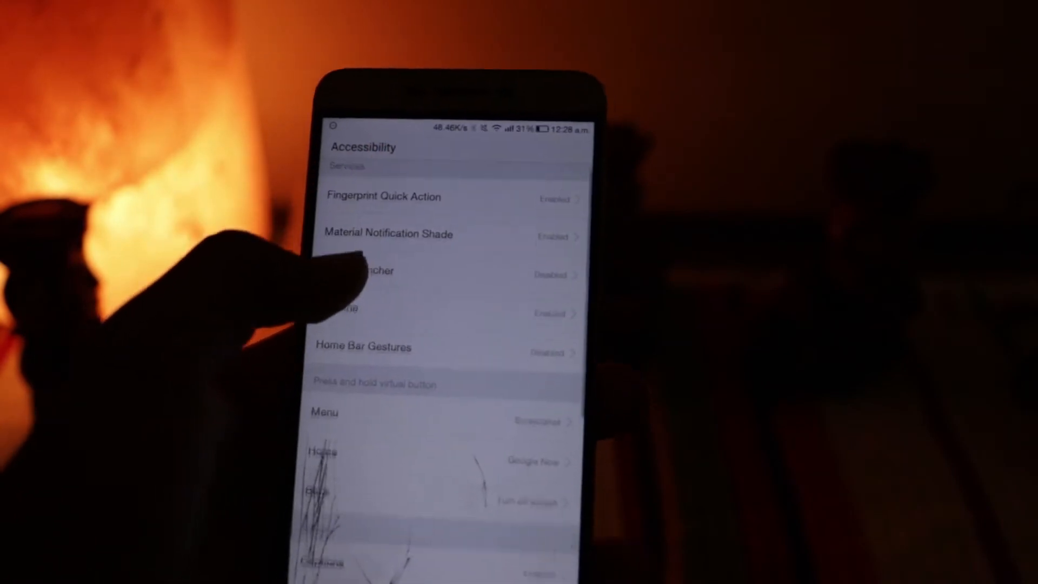
click(361, 348)
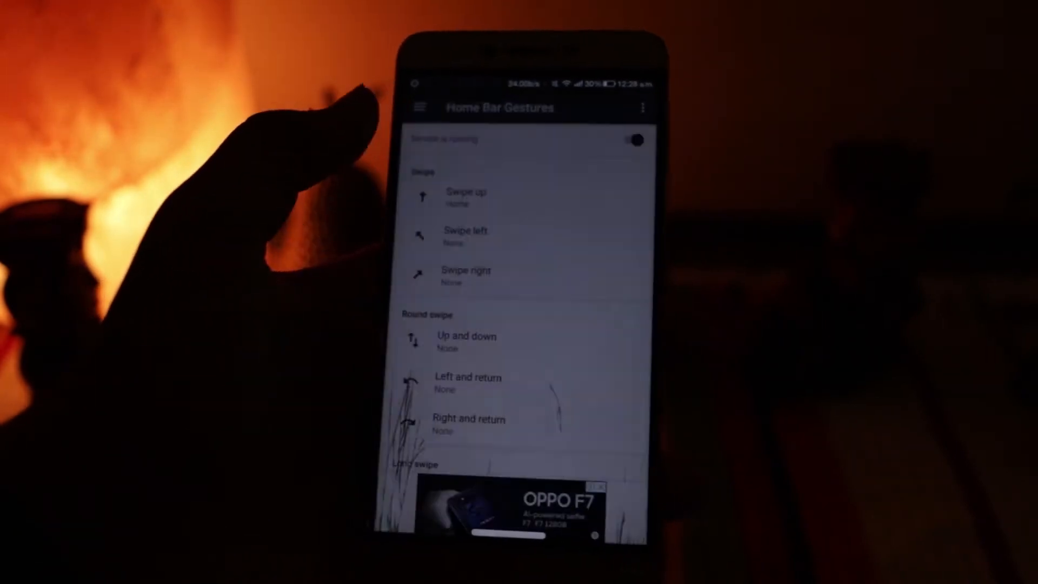
- Bring up the action picker for the Swipe left gesture
click(467, 237)
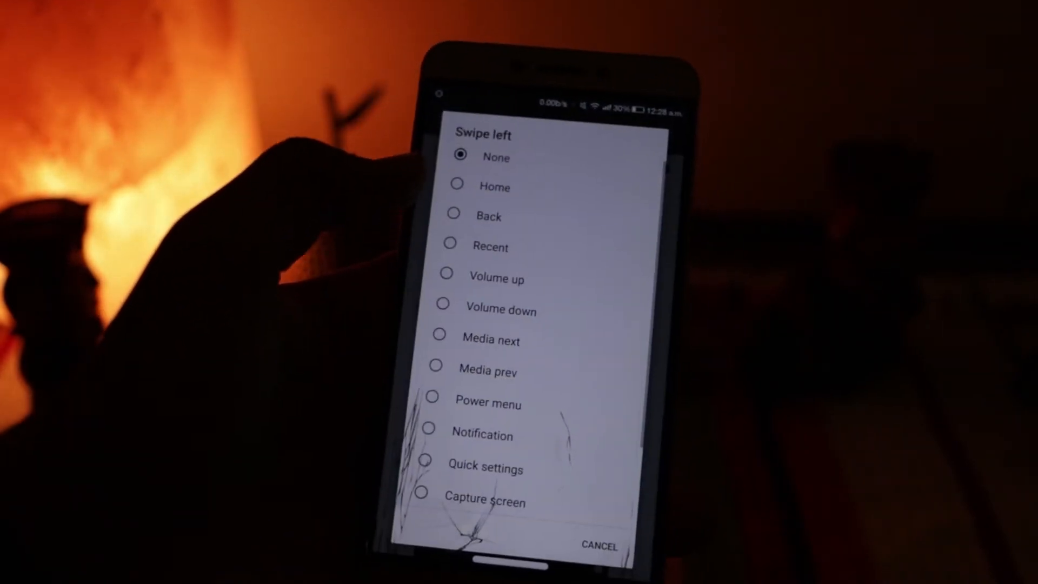